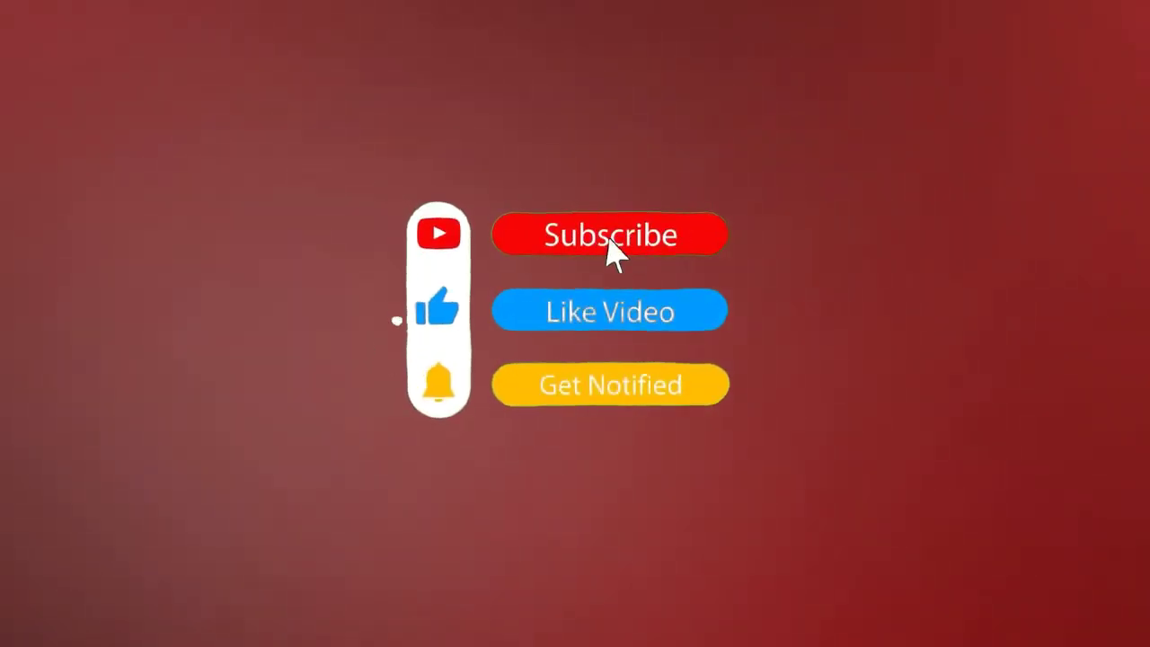
# Step: Select the clip of the man in the red jacket from the video library
pyautogui.click(610, 234)
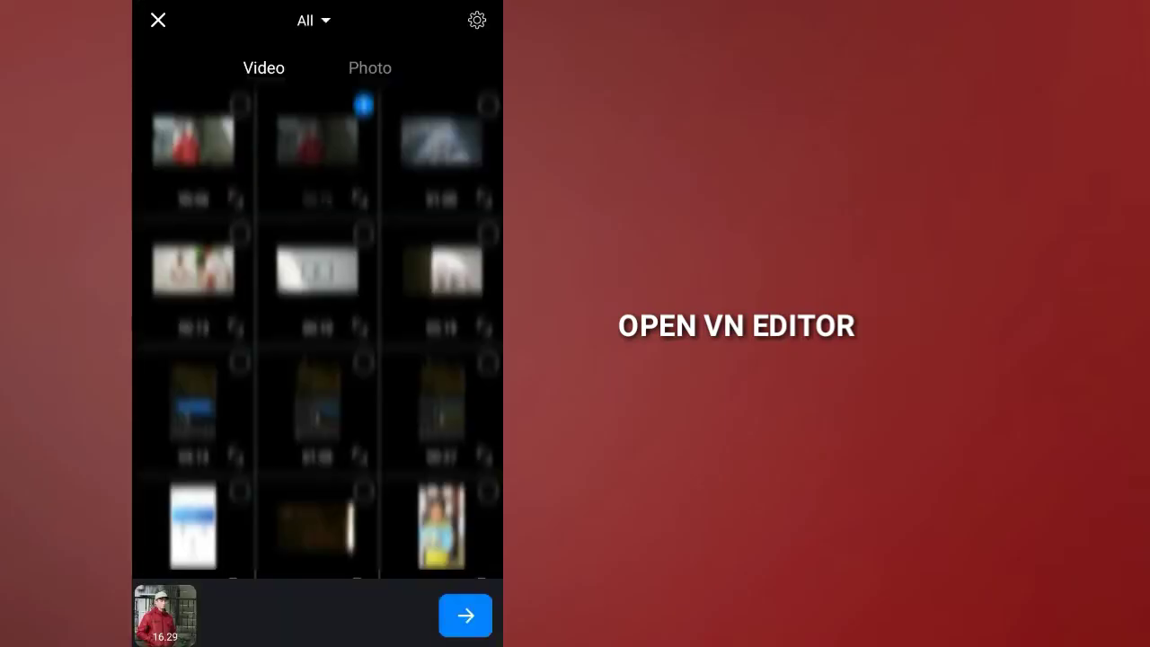
# Step: Import the red-jacket clip into a new project and play it back
pyautogui.click(465, 615)
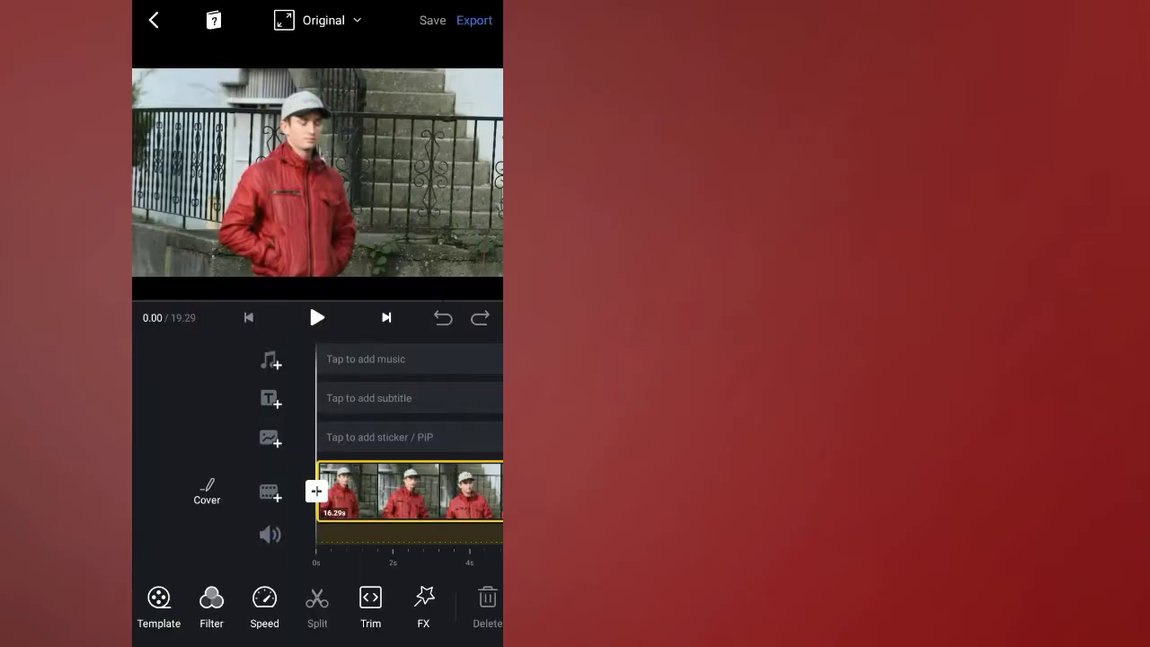
pyautogui.click(316, 317)
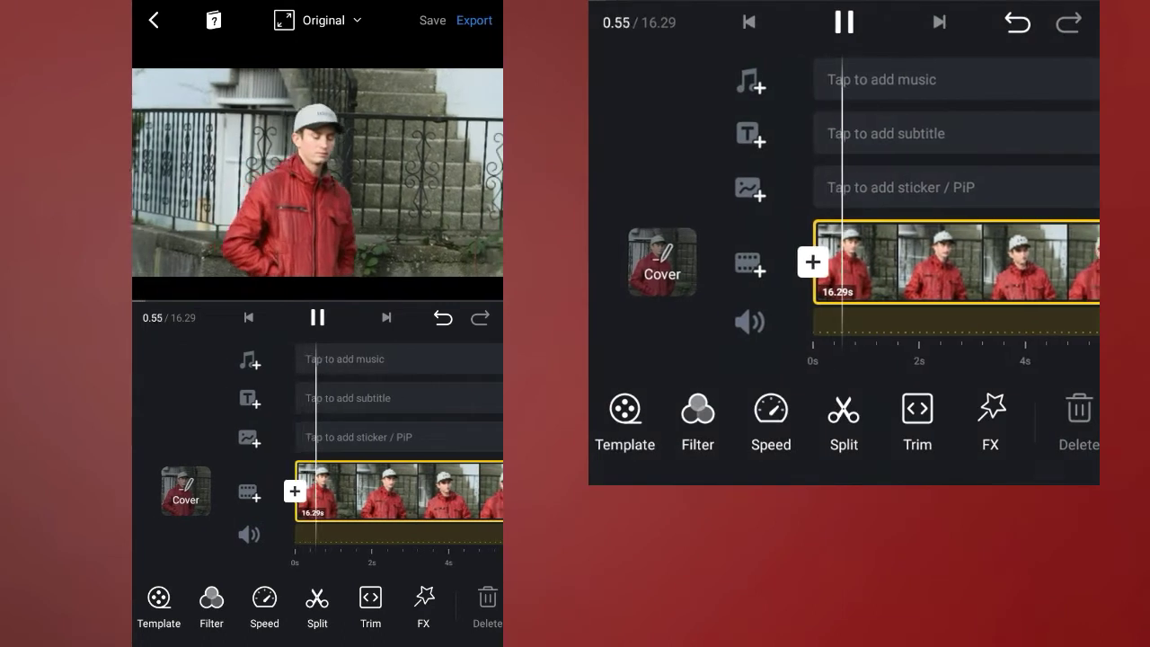
pyautogui.click(316, 317)
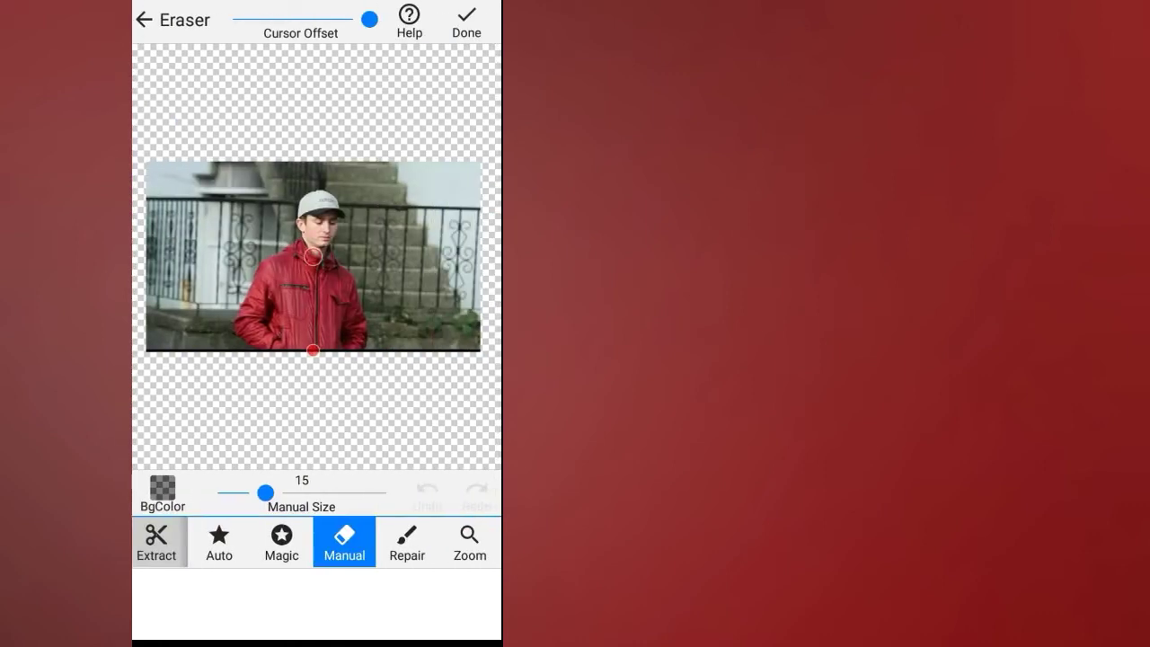
# Step: Use Manual erasing to rub out the stairs and railing around the man
pyautogui.click(281, 541)
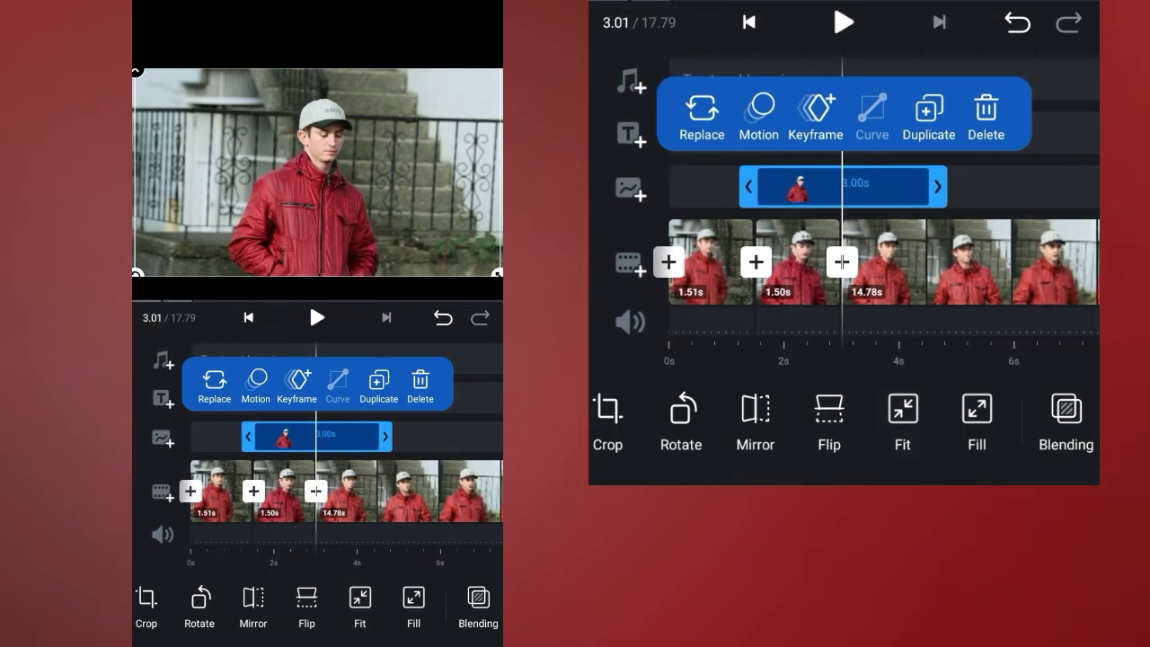
# Step: Scroll the timeline left toward the 1.50s middle clip
pyautogui.hscroll(-3)
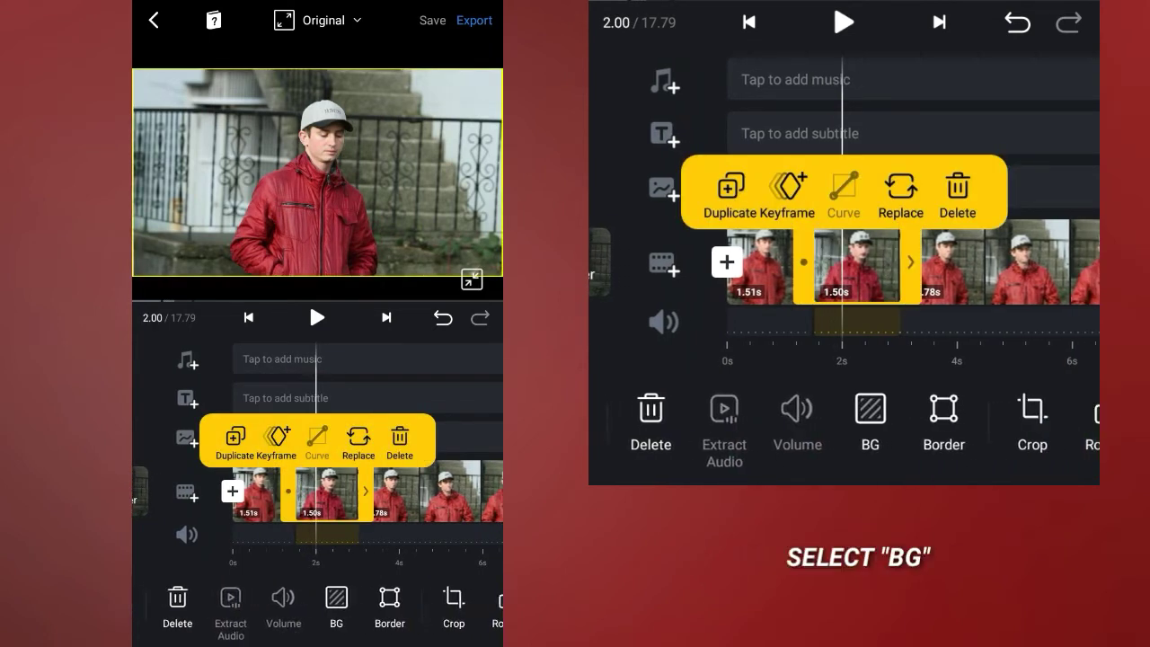
# Step: Set the middle clip's BG to the blurred image from the Image tab
pyautogui.click(335, 597)
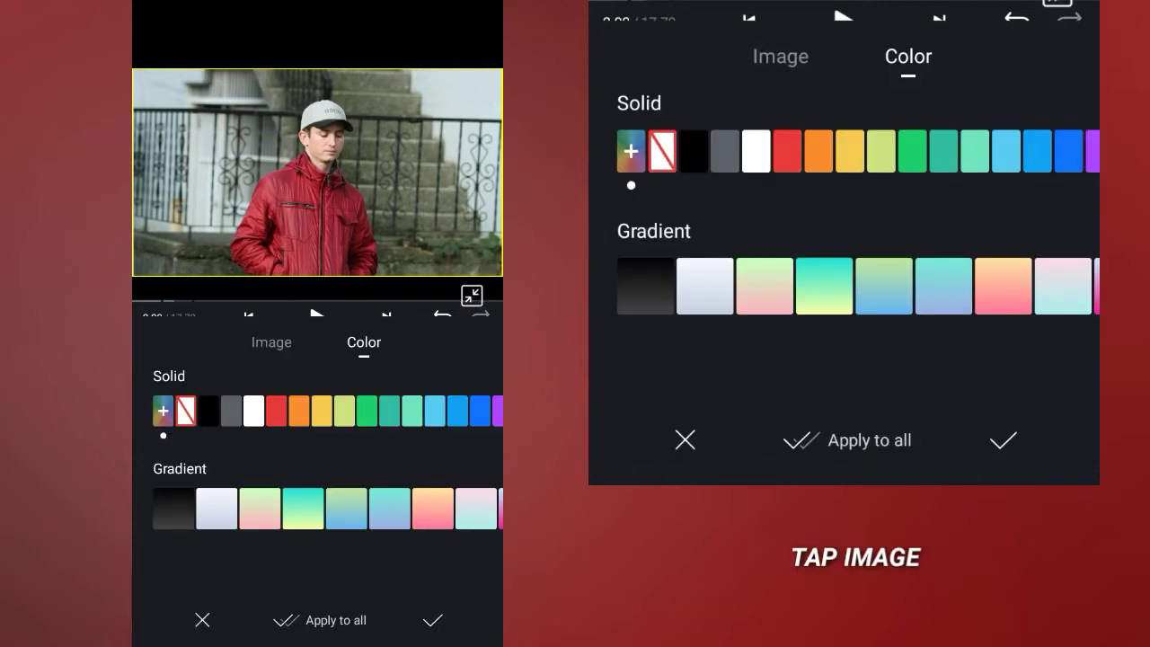
pyautogui.click(271, 342)
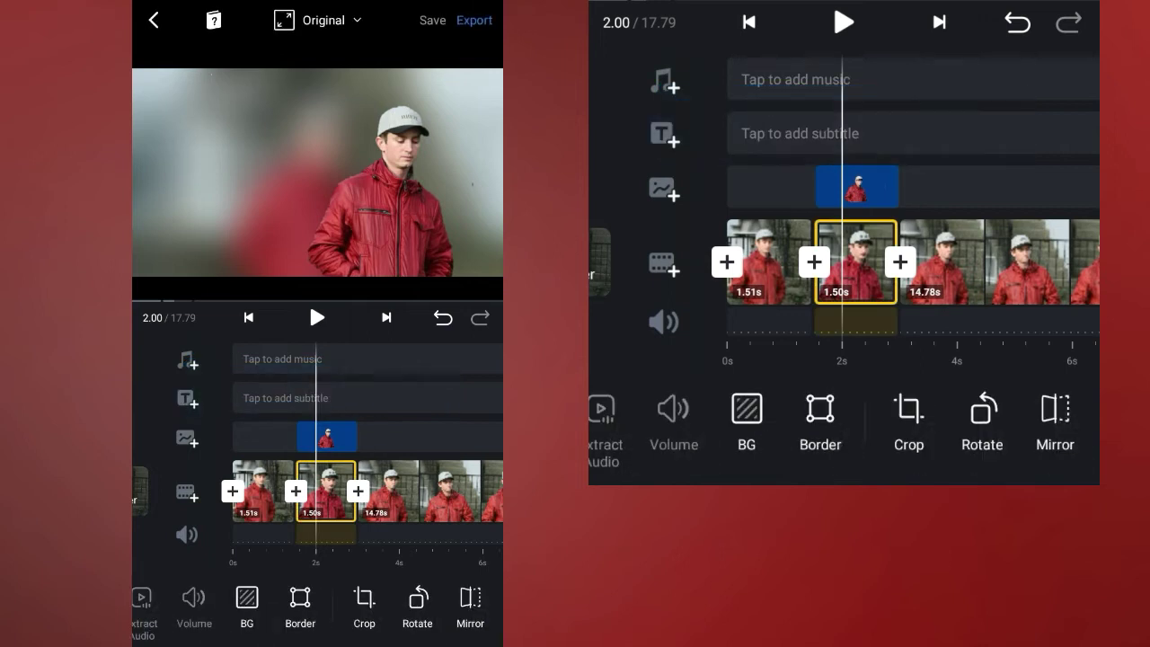
pyautogui.click(317, 318)
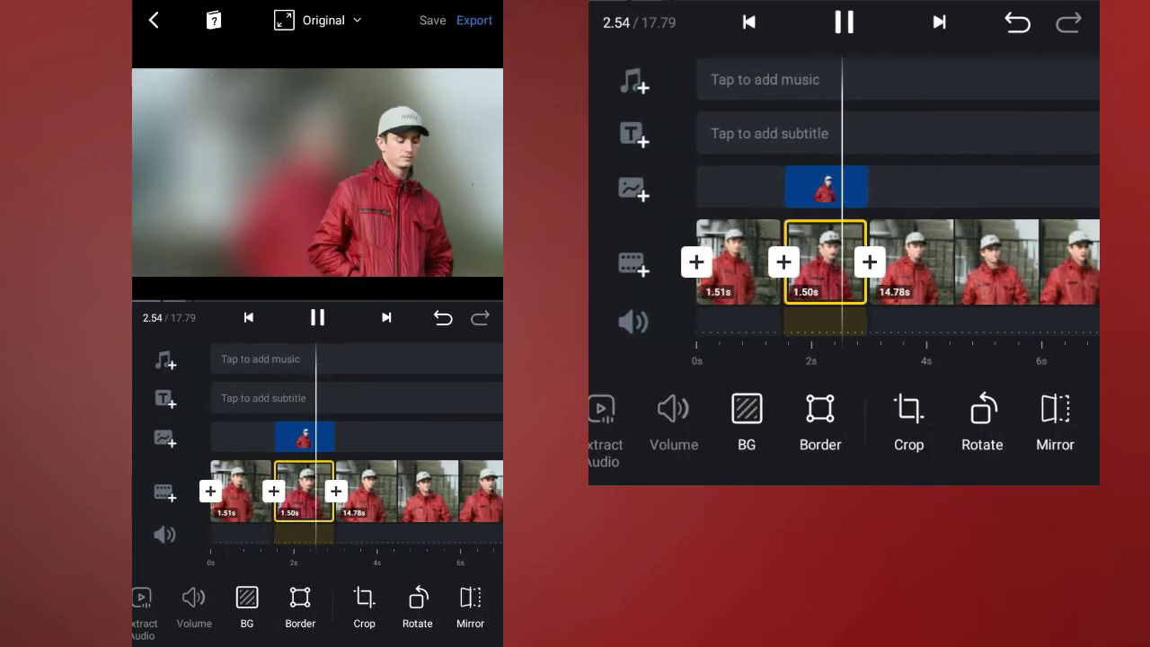
pyautogui.click(316, 318)
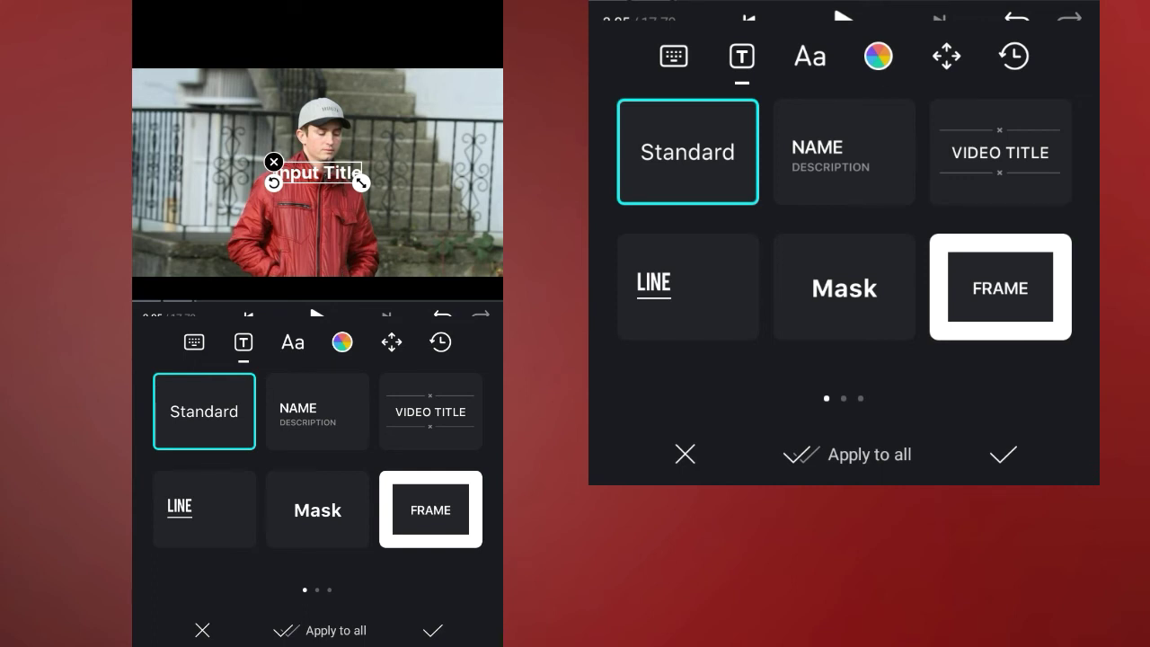
# Step: Give the new text a red background at 100% opacity, stretched over the frame
pyautogui.click(878, 55)
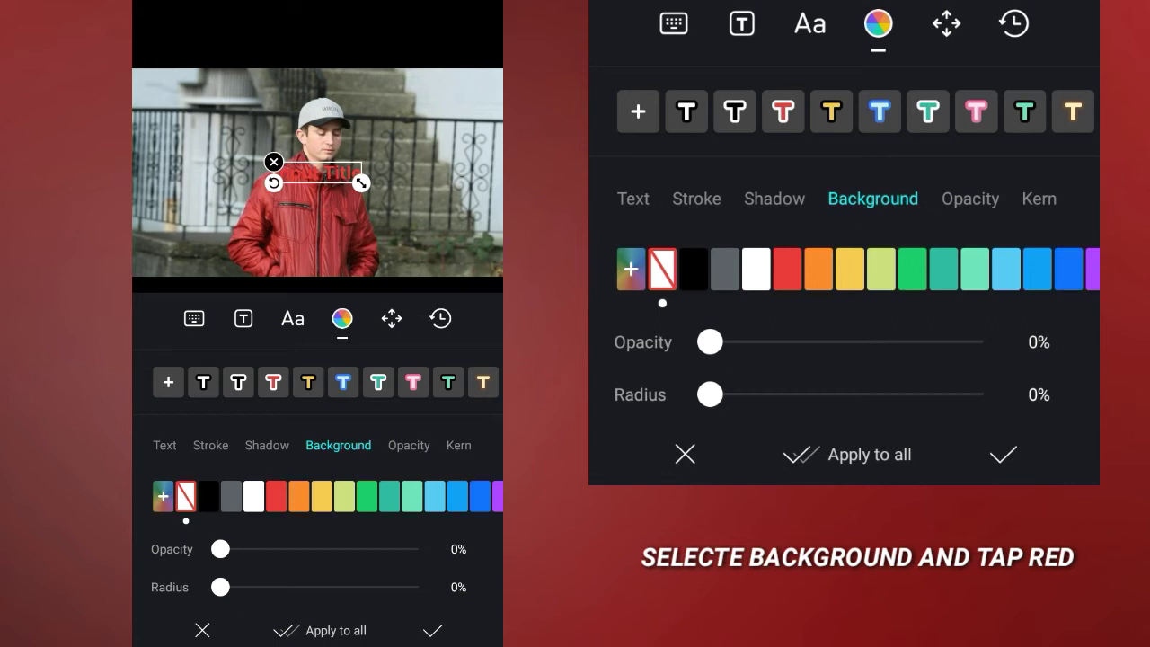
pyautogui.click(788, 271)
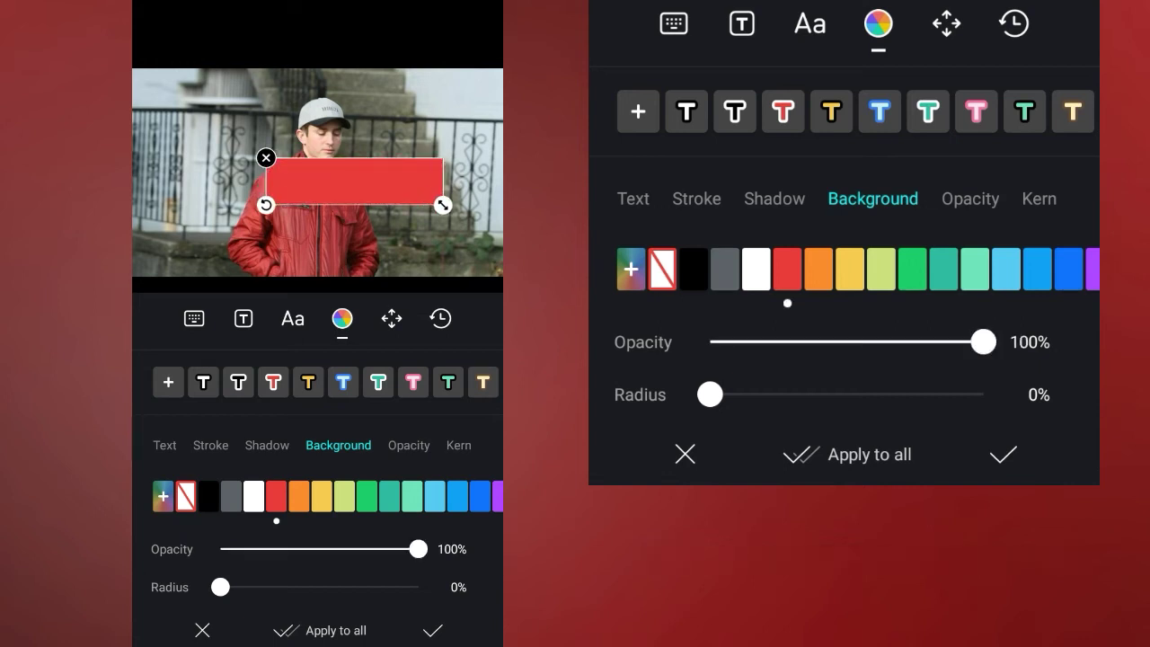
pyautogui.moveTo(440, 206); pyautogui.dragTo(496, 220)
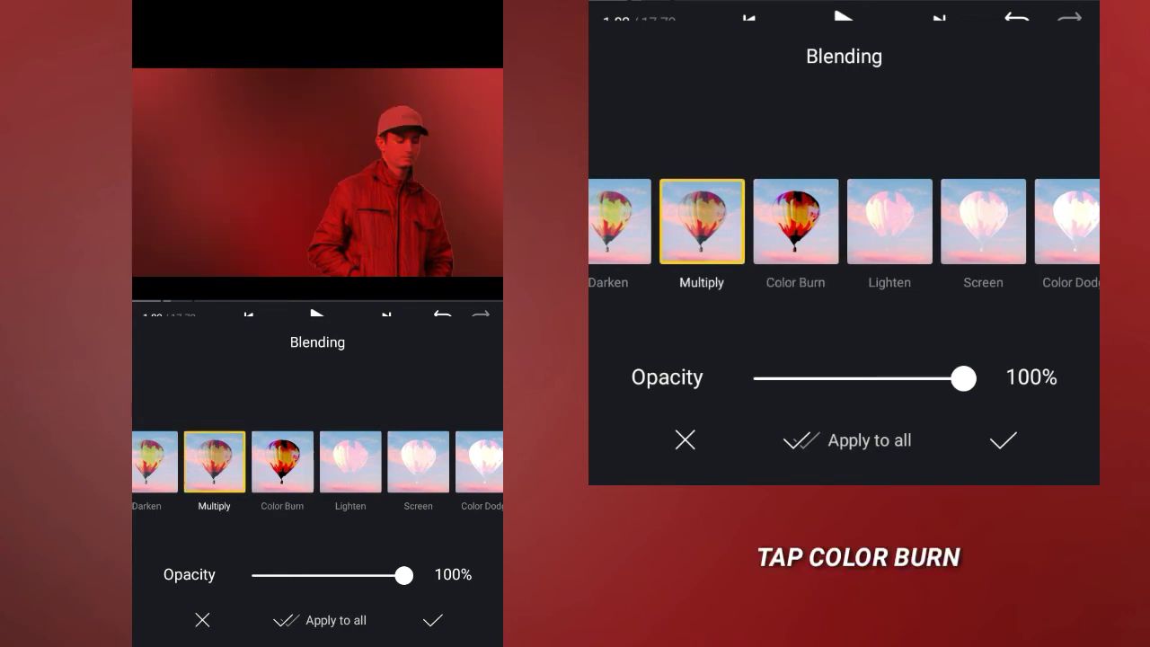
# Step: Apply Color Burn blending to the red text layer
pyautogui.click(283, 460)
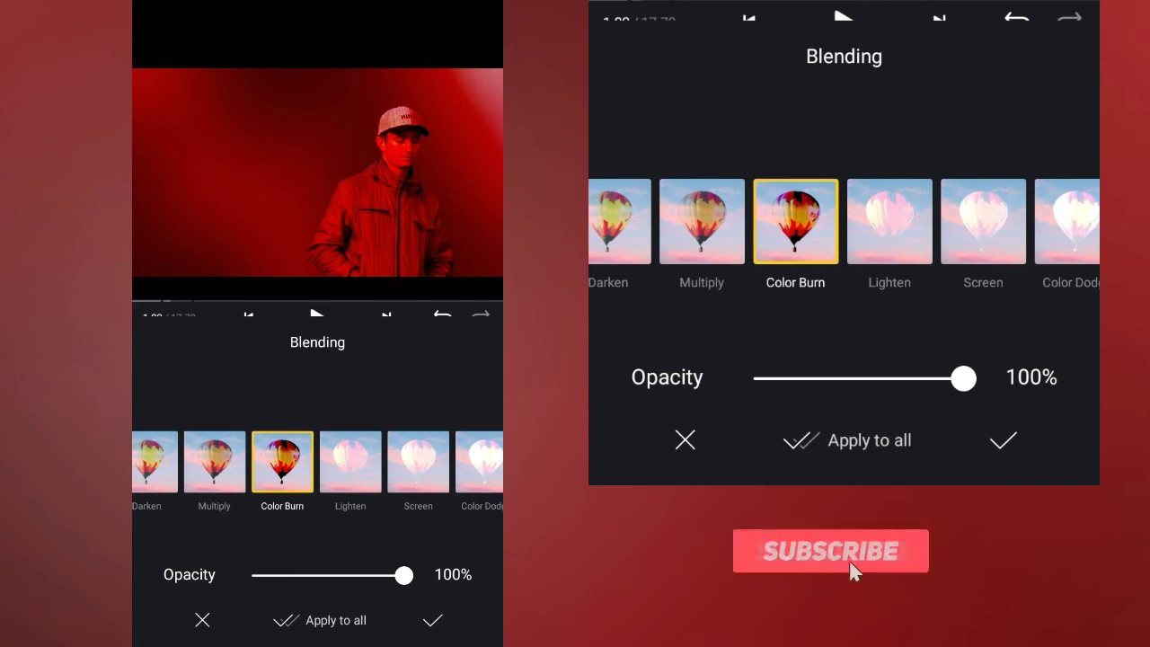
pyautogui.click(831, 551)
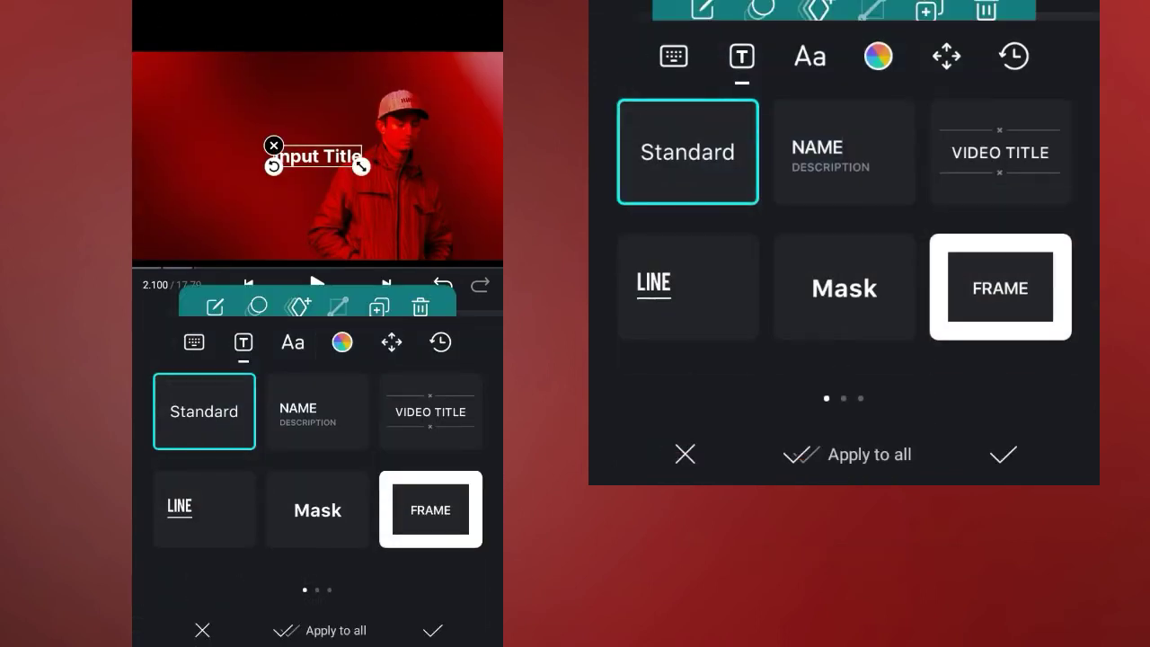
# Step: Enter HERO as the new title and enlarge it to size 95
pyautogui.click(193, 342)
pyautogui.write('HERO')
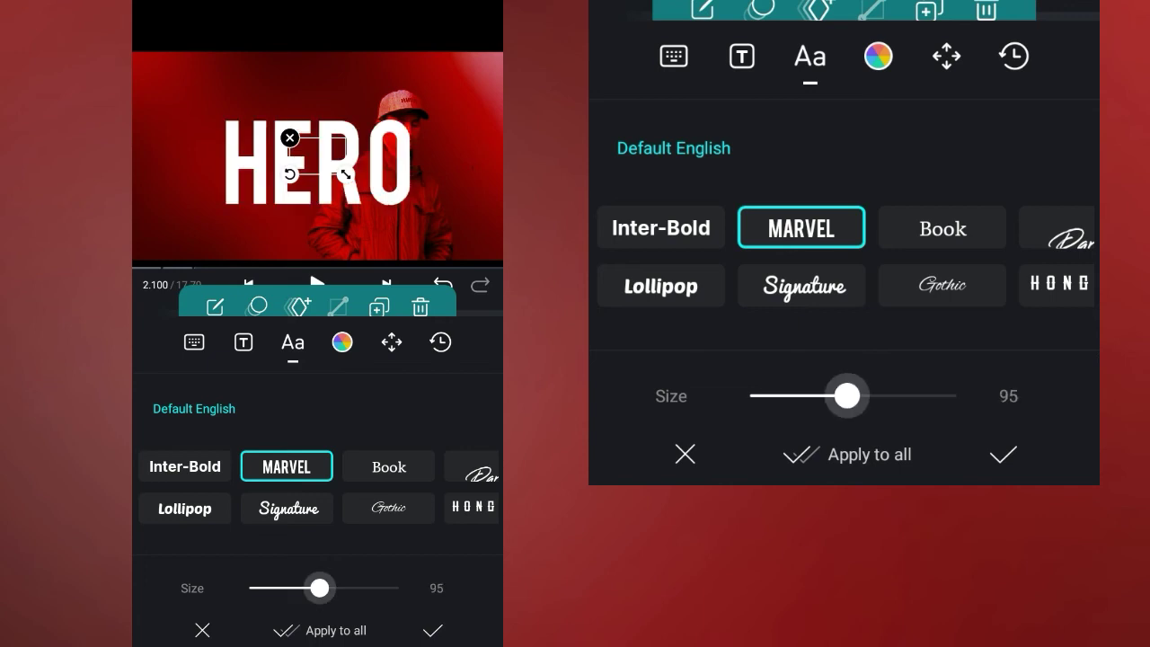
pyautogui.moveTo(829, 395); pyautogui.dragTo(885, 395)
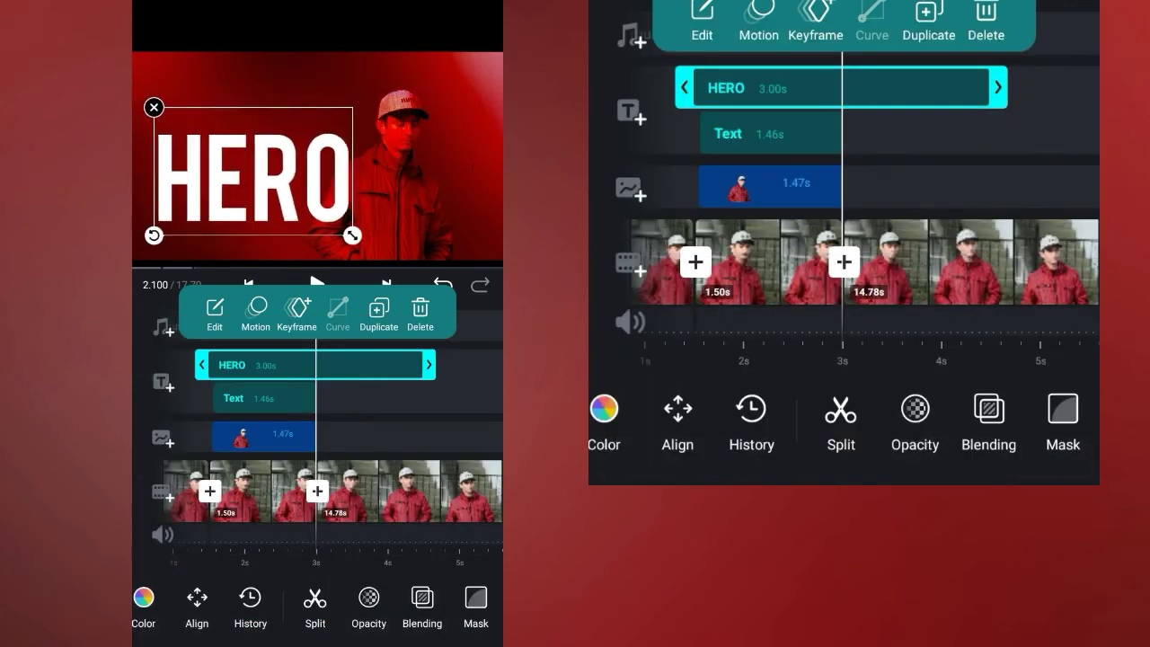
# Step: Apply a Linear mask to HERO, tilted along the man's left edge, then reselect it
pyautogui.click(475, 608)
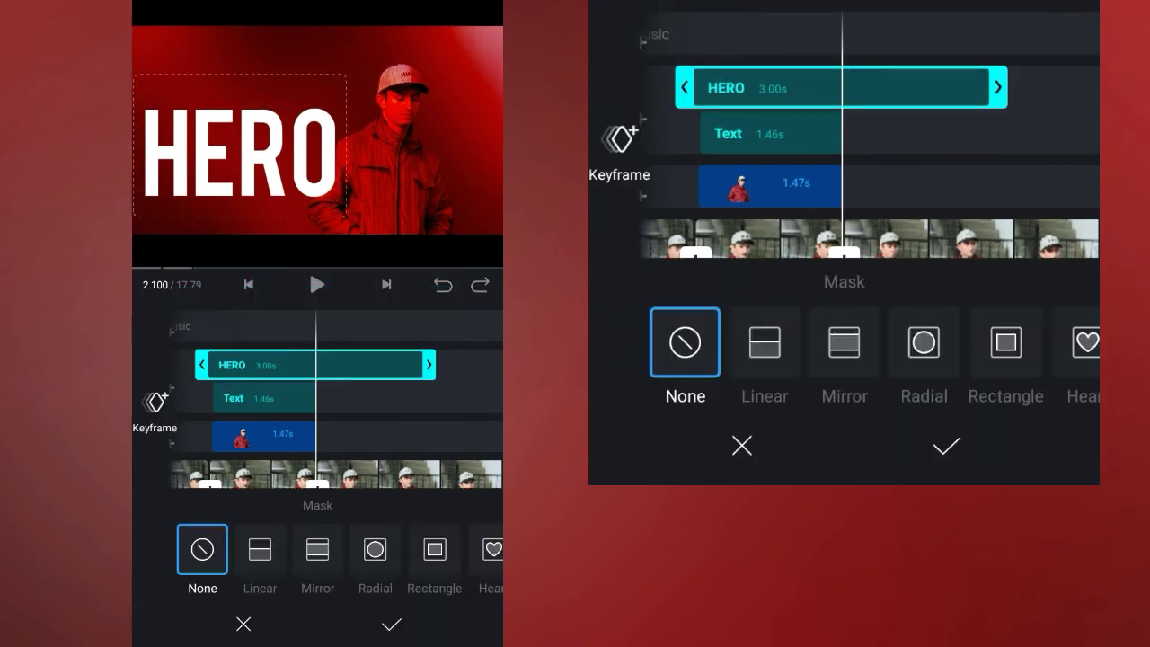
pyautogui.click(259, 549)
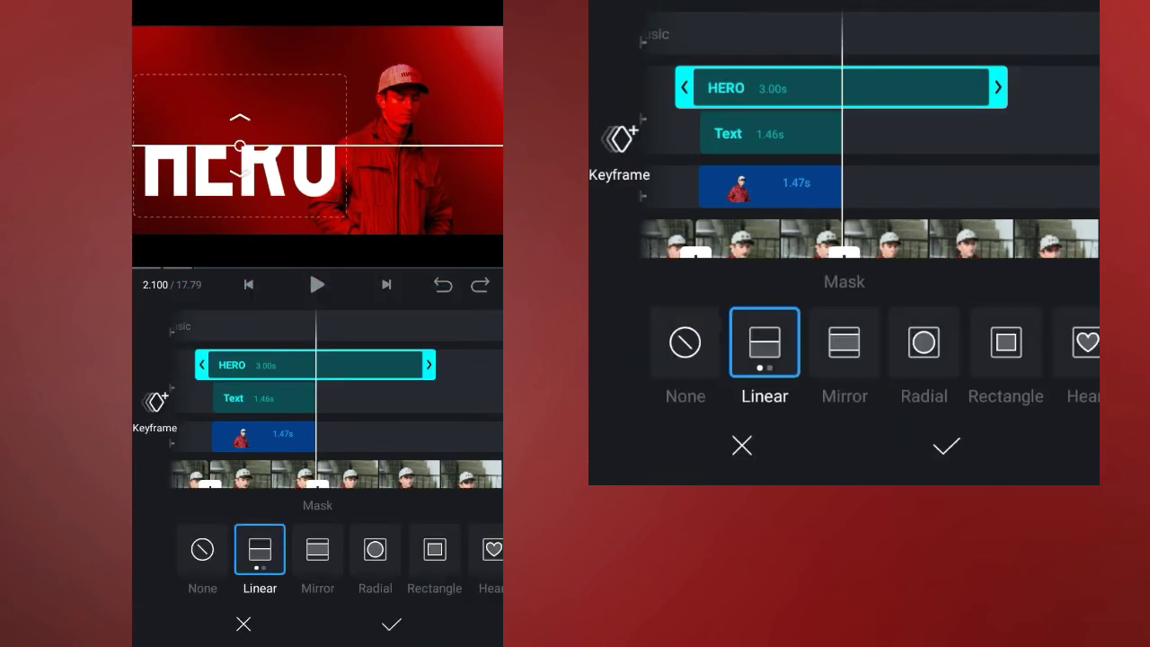
pyautogui.moveTo(240, 145); pyautogui.dragTo(261, 130)
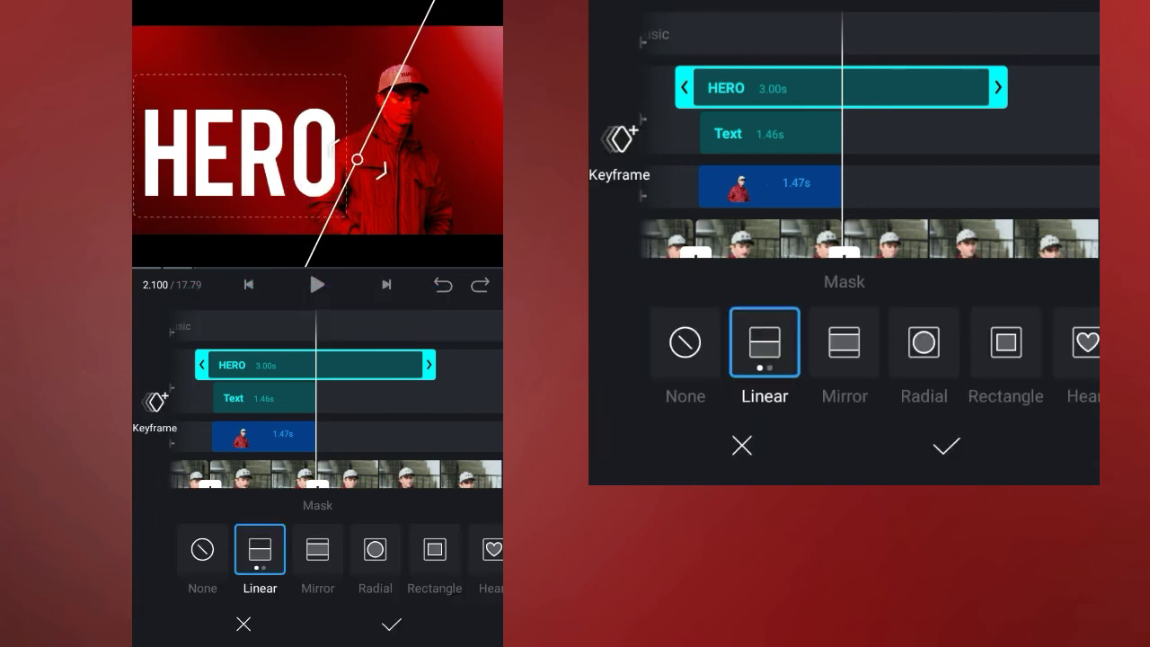
pyautogui.click(390, 623)
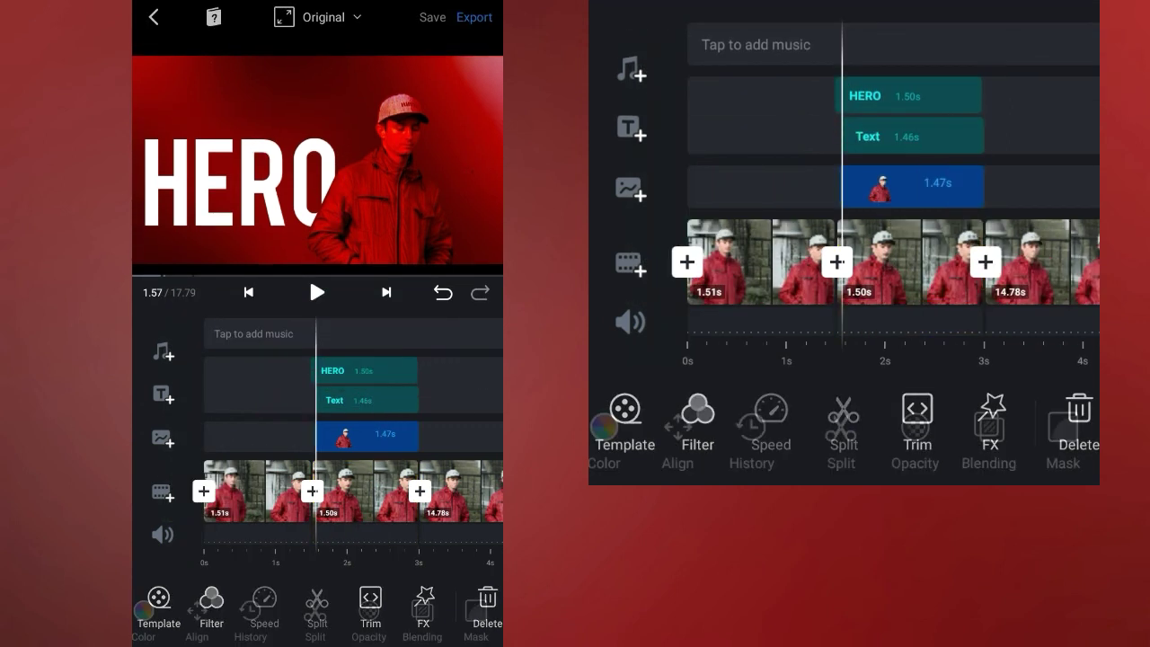
pyautogui.click(367, 370)
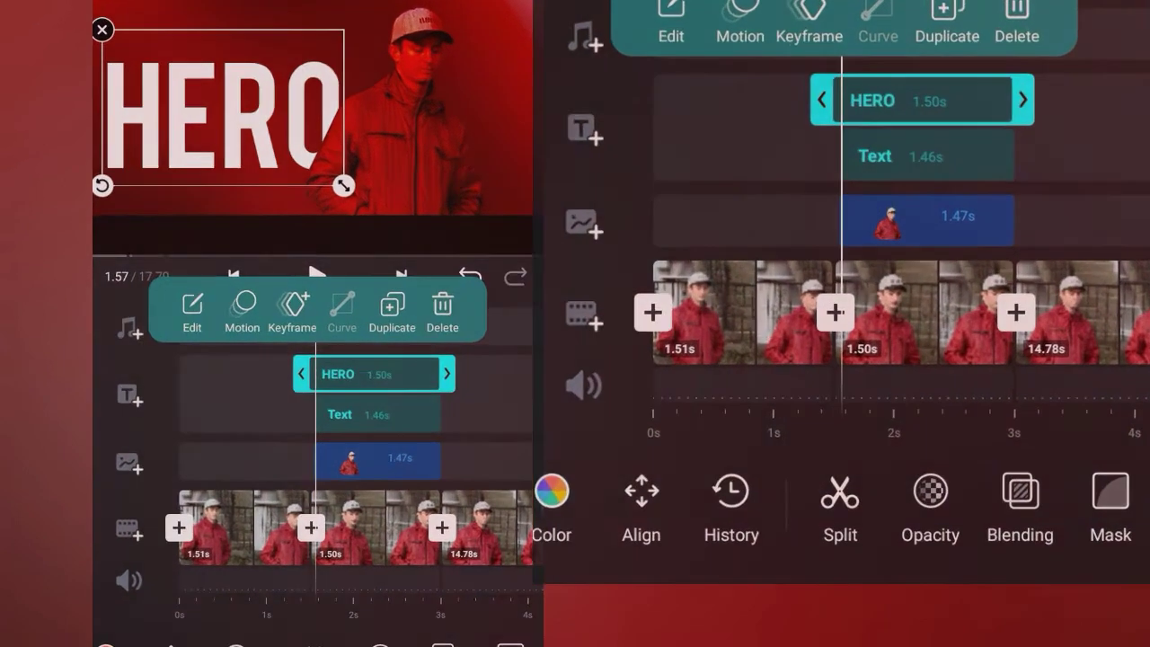